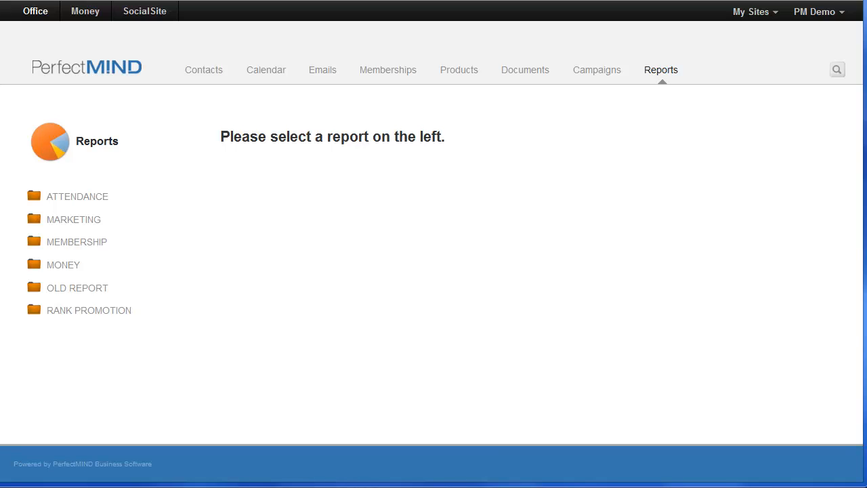
mouse_move(73, 187)
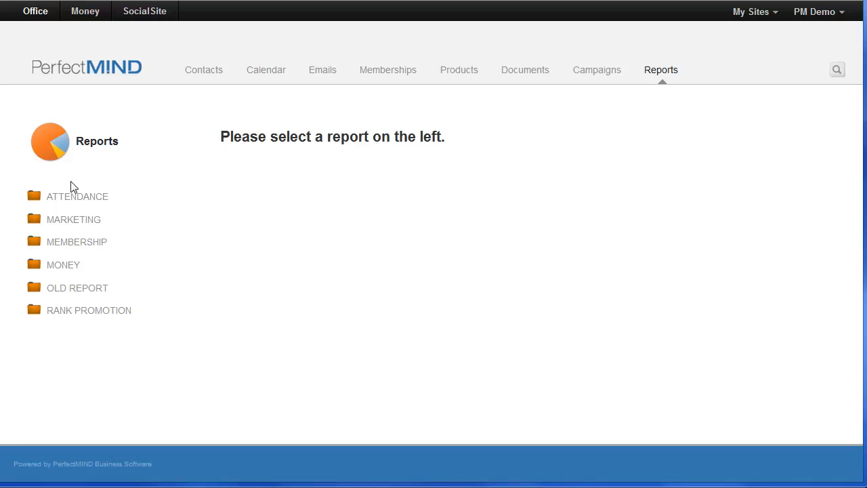
mouse_move(64, 265)
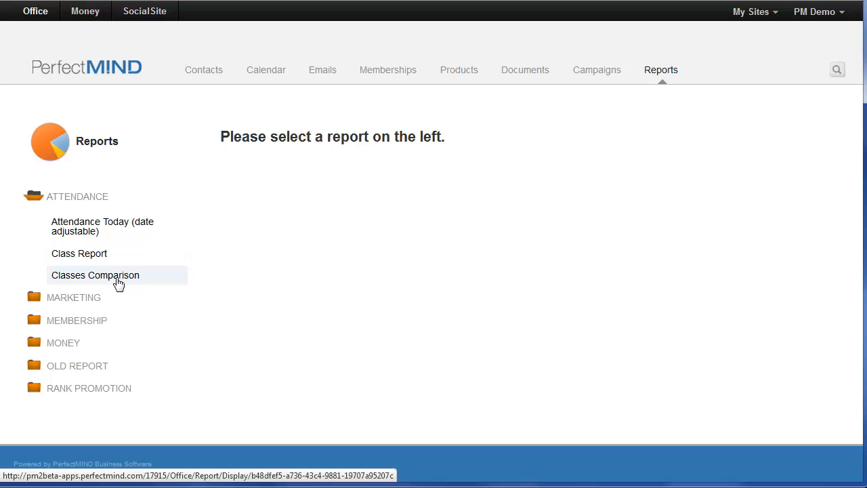
Collapse Attendance, expand Marketing, and view the 2011 Leads & Campaigns chart totaling 5 leads
click(76, 196)
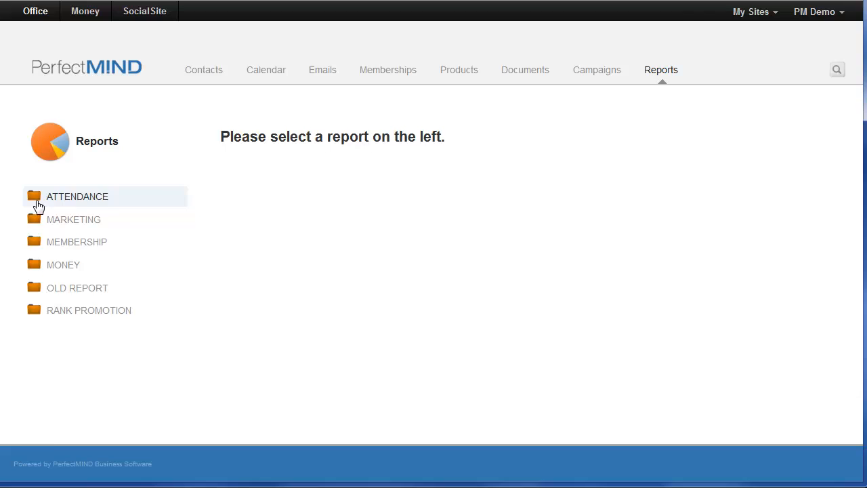
click(73, 219)
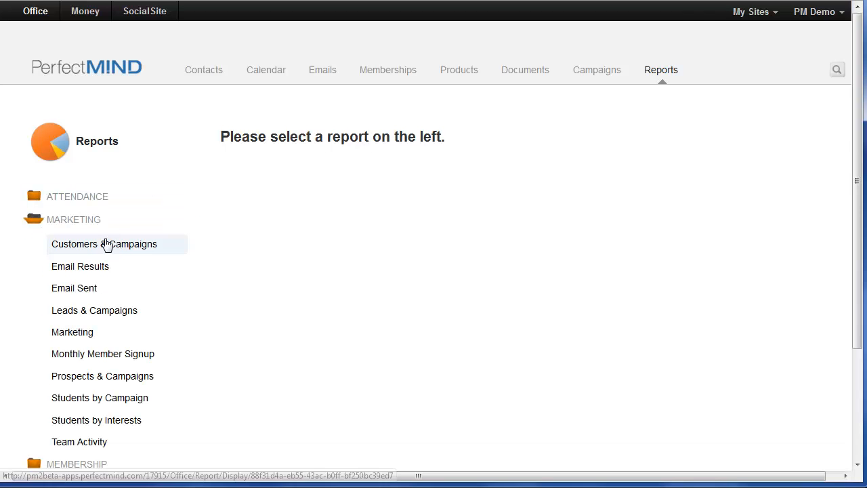
mouse_move(124, 247)
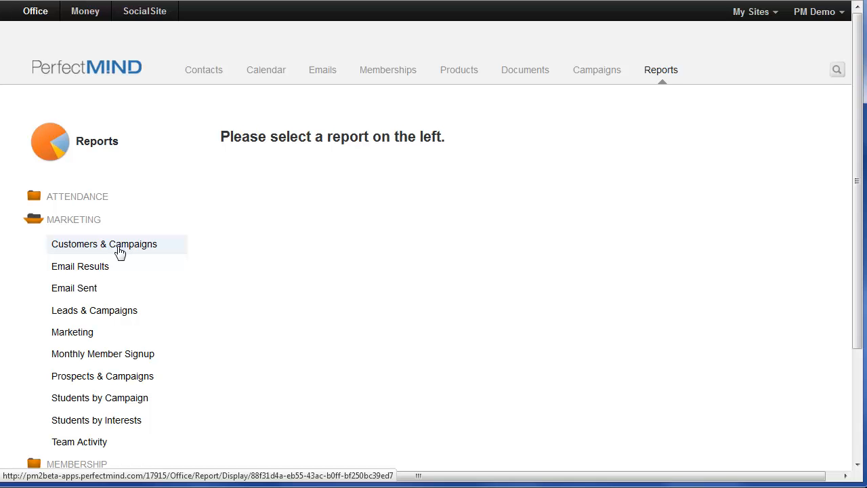
click(95, 310)
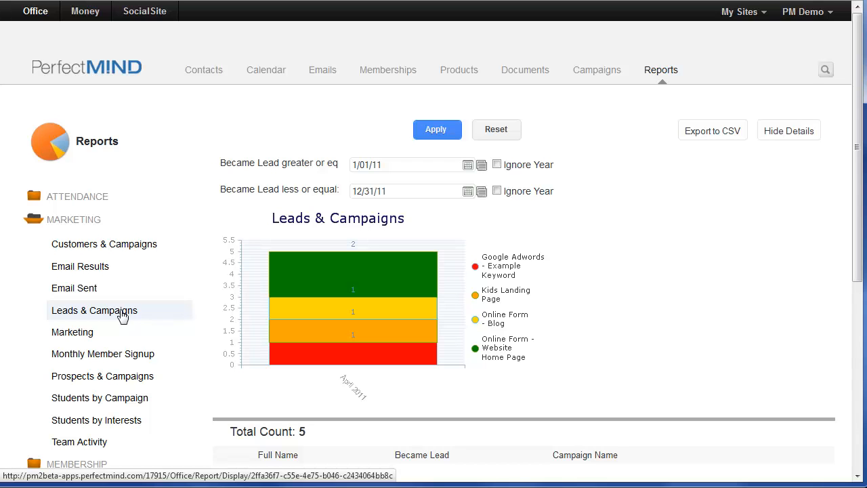
mouse_move(124, 306)
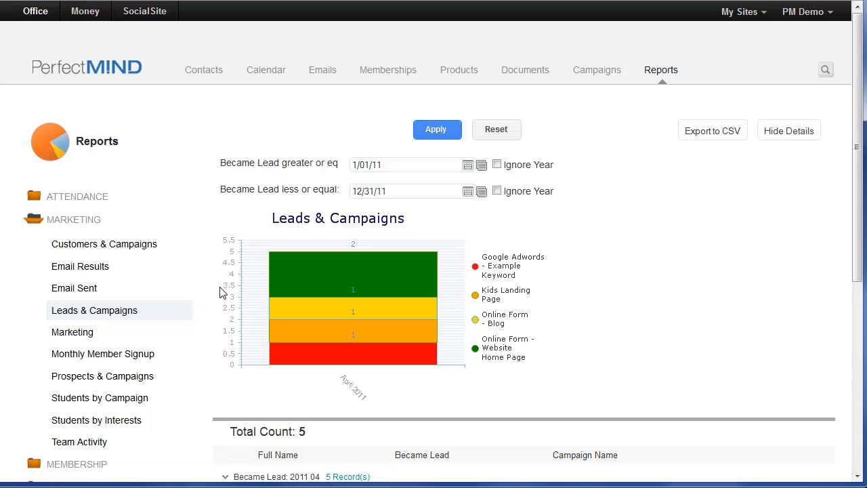
mouse_move(209, 298)
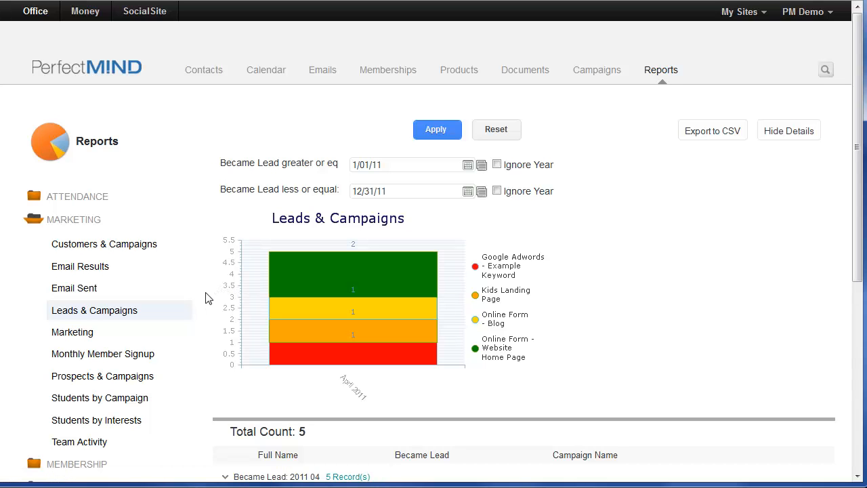
mouse_move(218, 269)
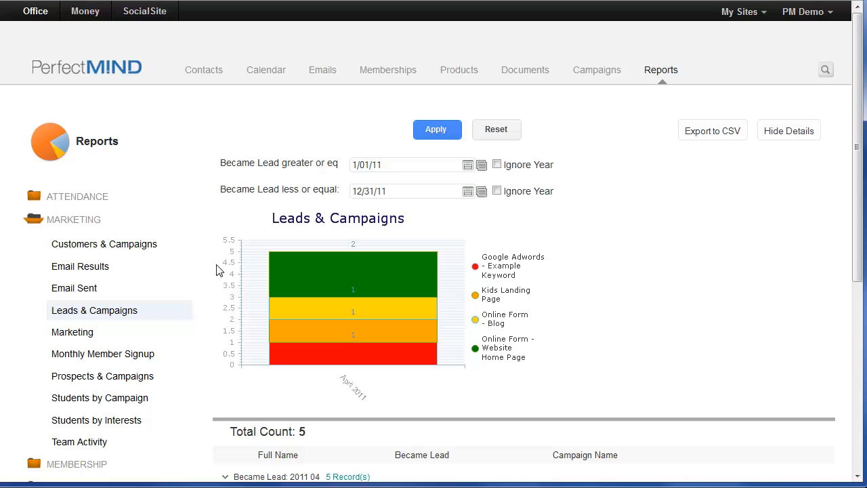
mouse_move(256, 234)
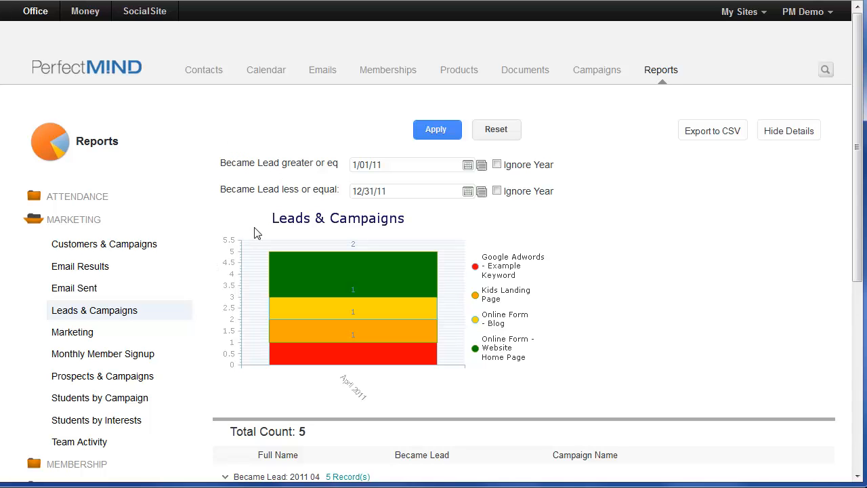
mouse_move(221, 308)
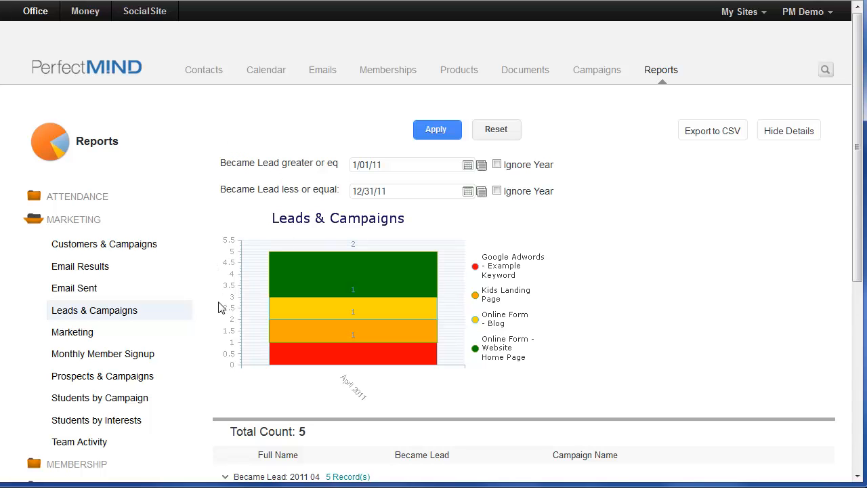
scroll(down, 3)
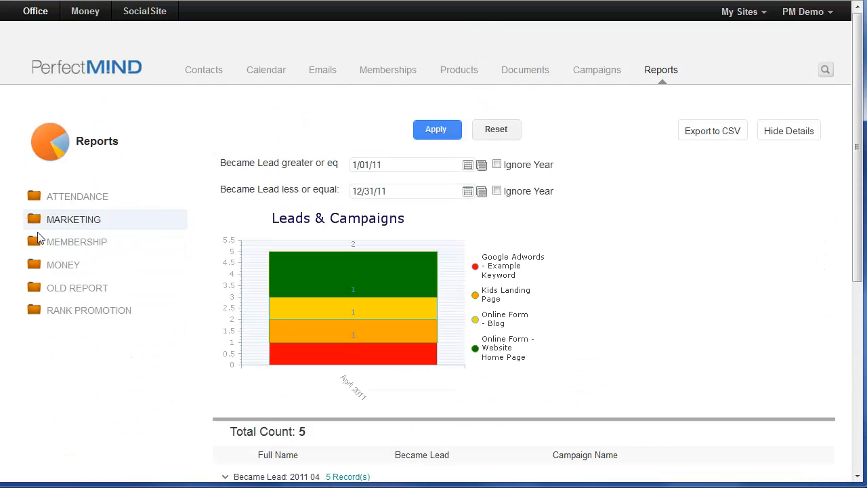
Expand Membership and view Membership by Status, then Membership Expires in 60 Days (3 memberships)
click(77, 242)
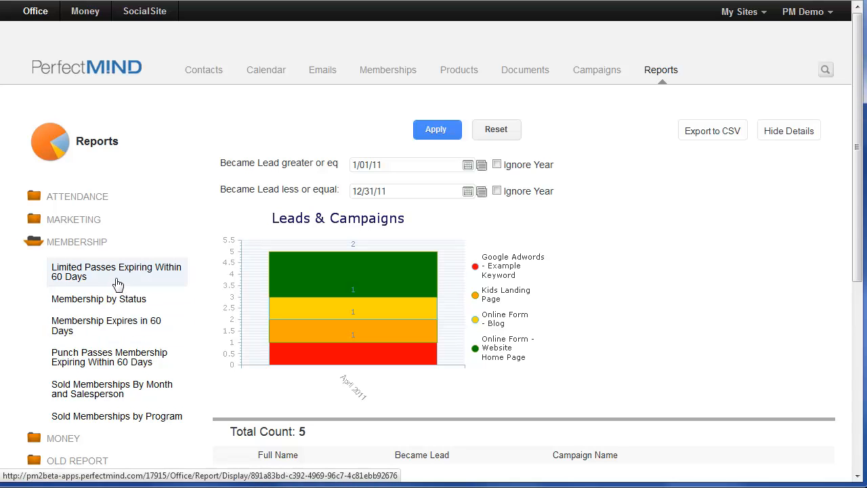
mouse_move(117, 283)
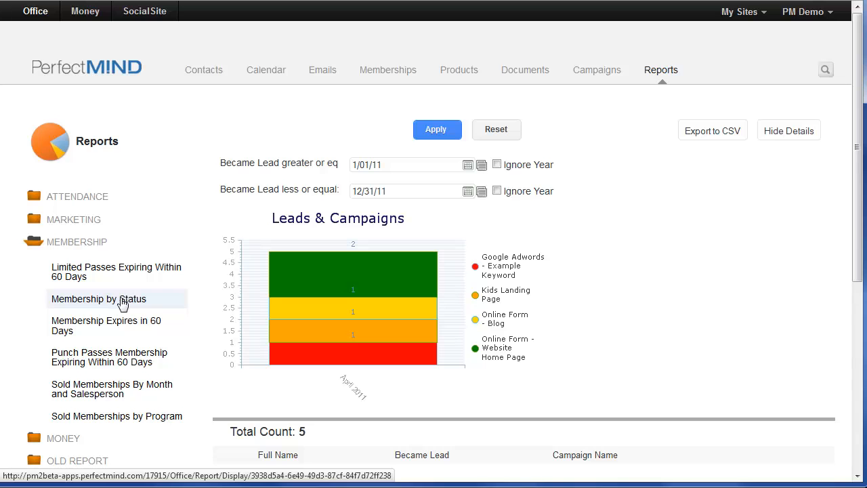
click(98, 299)
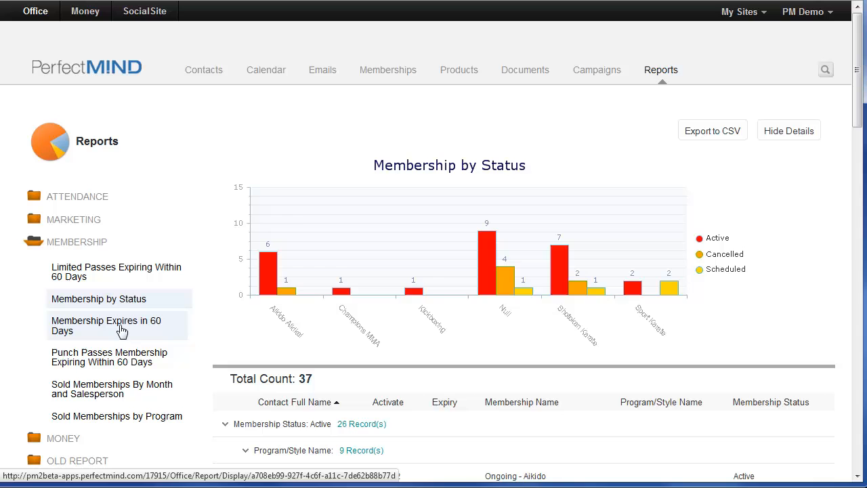
click(105, 325)
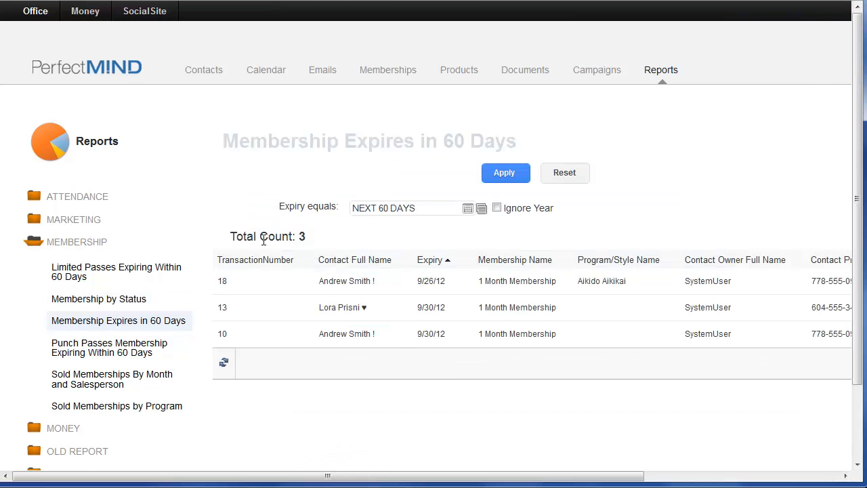
mouse_move(200, 217)
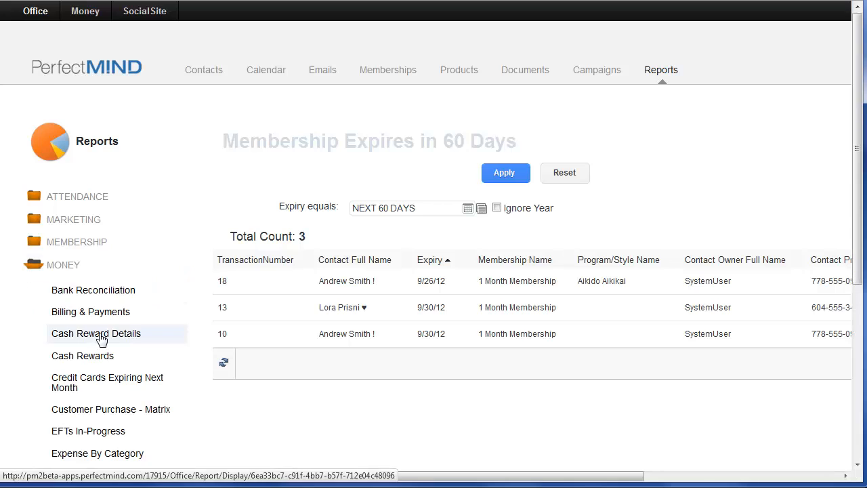
Scroll to the Billing Report showing one $165.00 membership payment for 9/18/2012
scroll(down, 3)
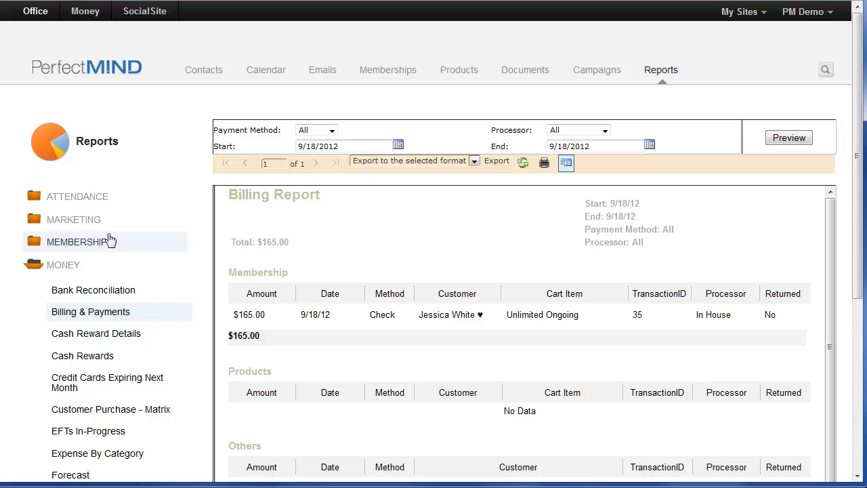
mouse_move(390, 280)
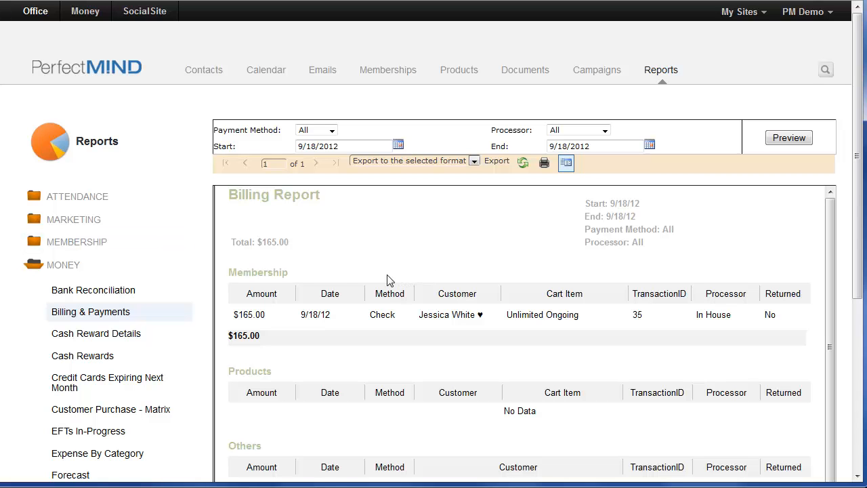
mouse_move(352, 424)
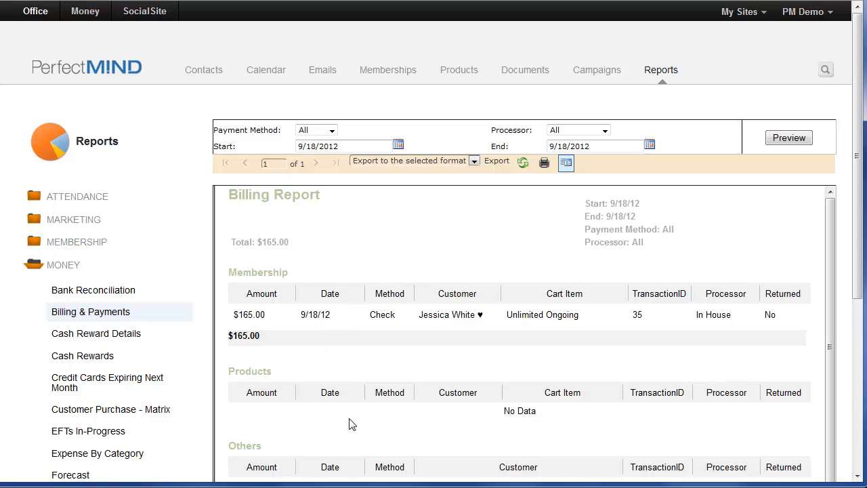
mouse_move(359, 170)
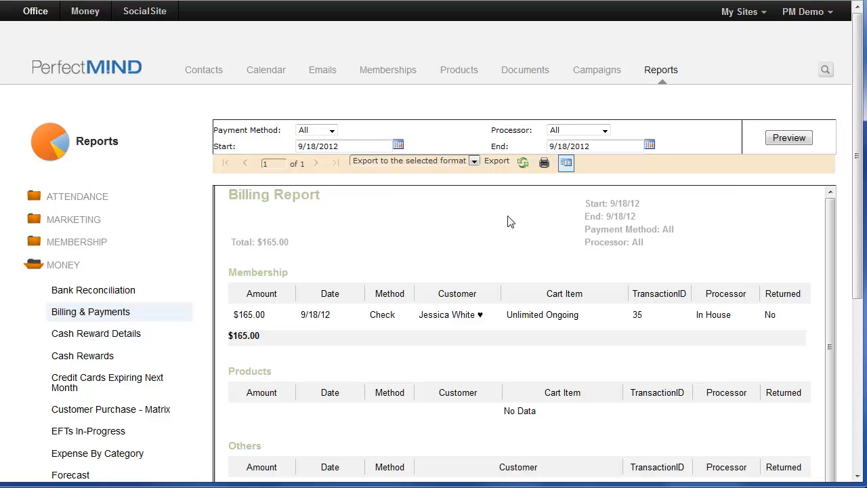
mouse_move(494, 217)
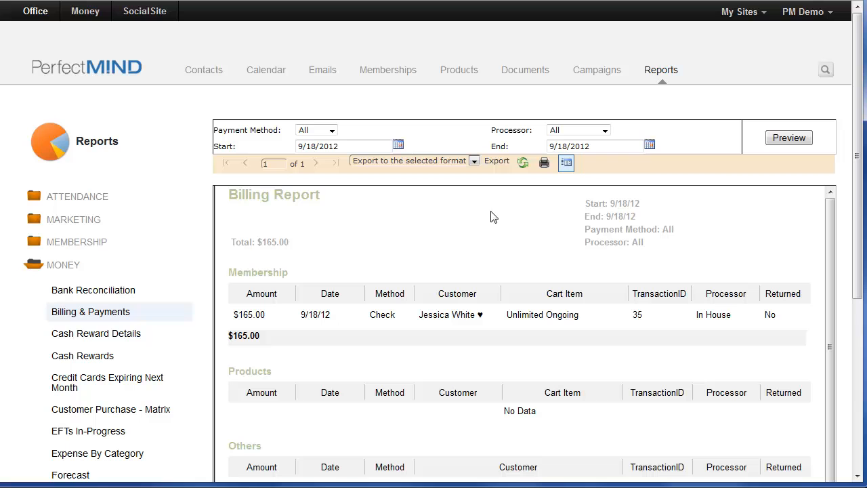
mouse_move(332, 370)
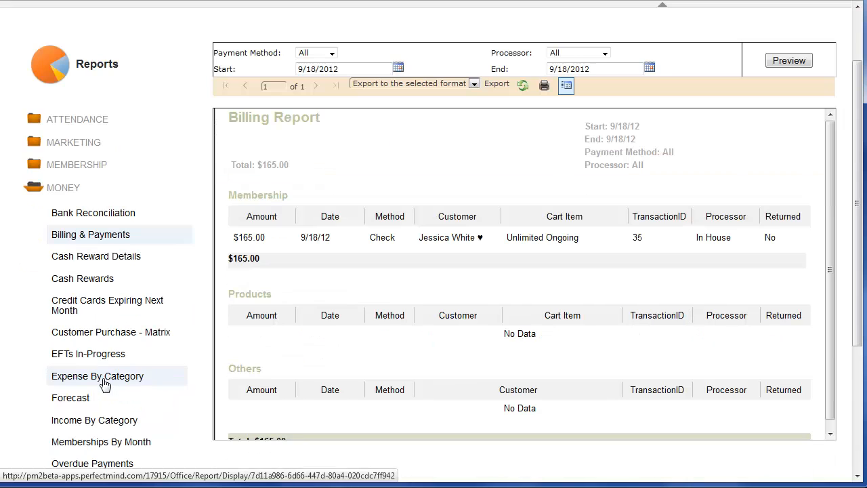
mouse_move(88, 354)
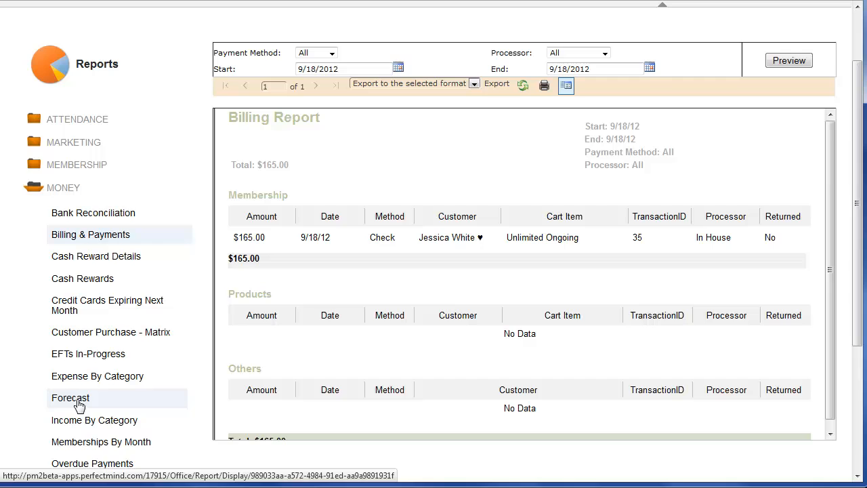
View the Forecast report of upcoming invoices and scroll through it
click(70, 398)
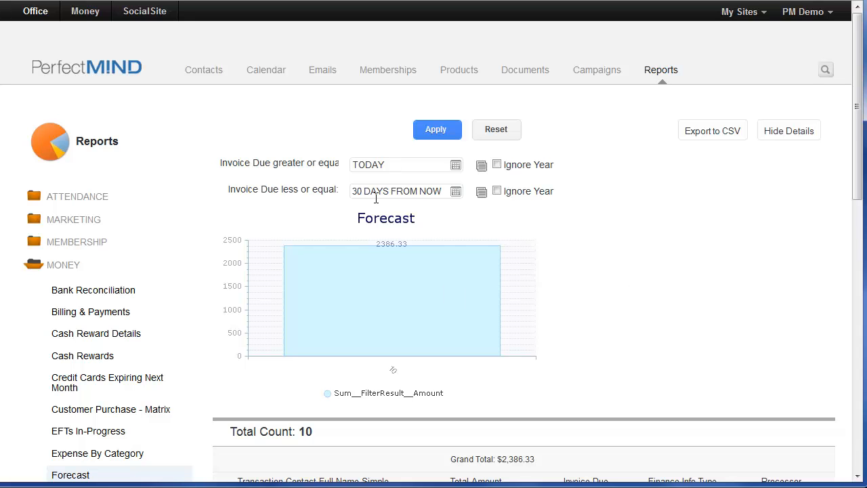
mouse_move(309, 258)
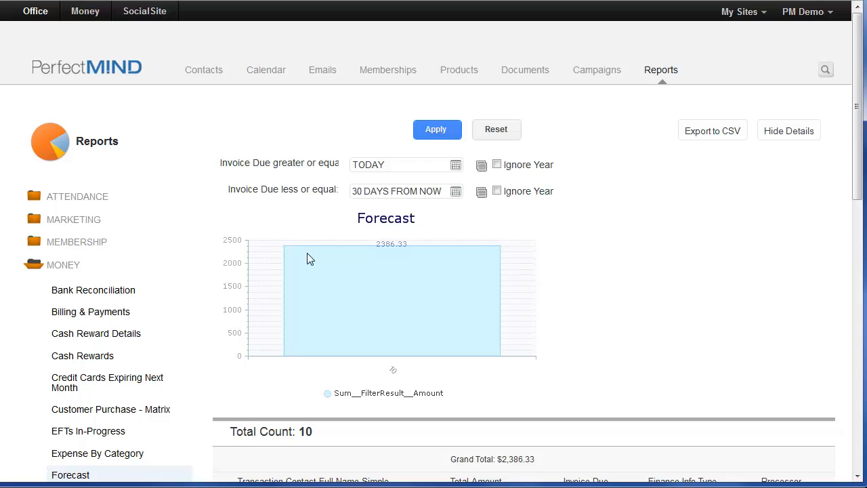
scroll(down, 3)
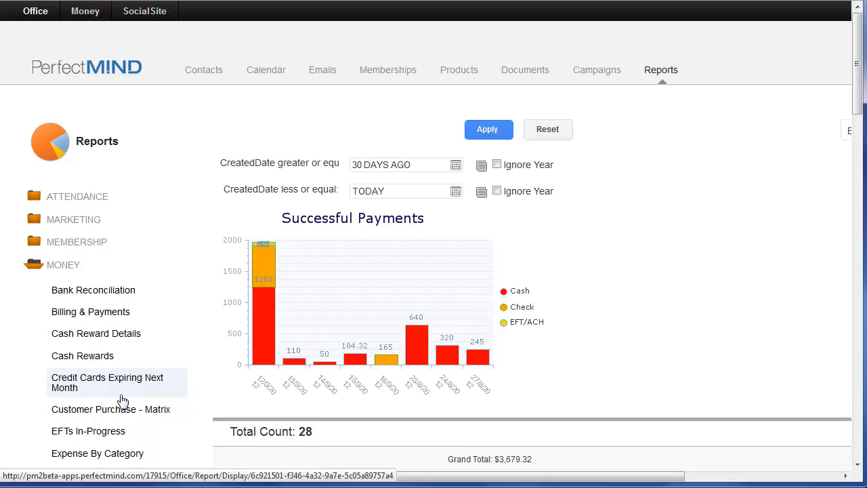
mouse_move(603, 256)
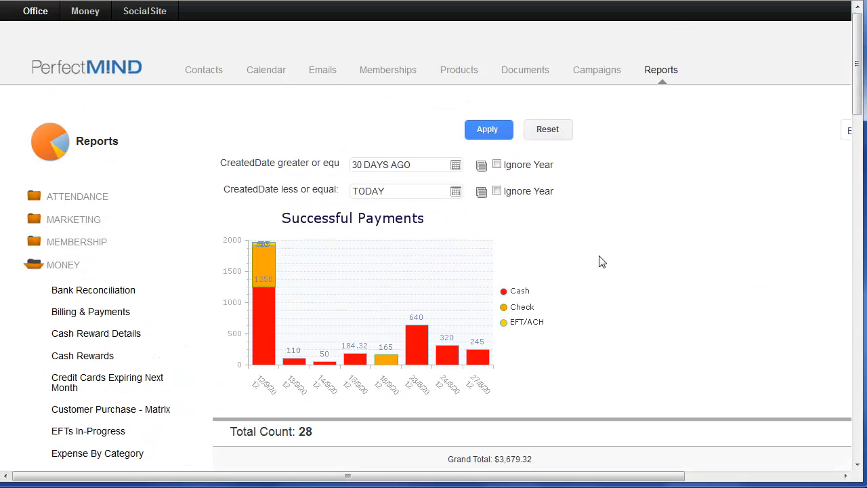
mouse_move(554, 322)
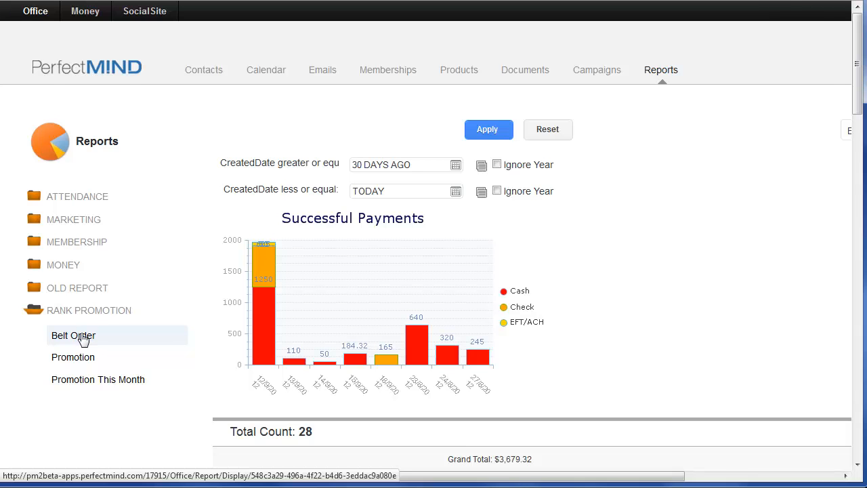
View the Belt Order report listing 2 contacts, one ready for the next rank
click(73, 335)
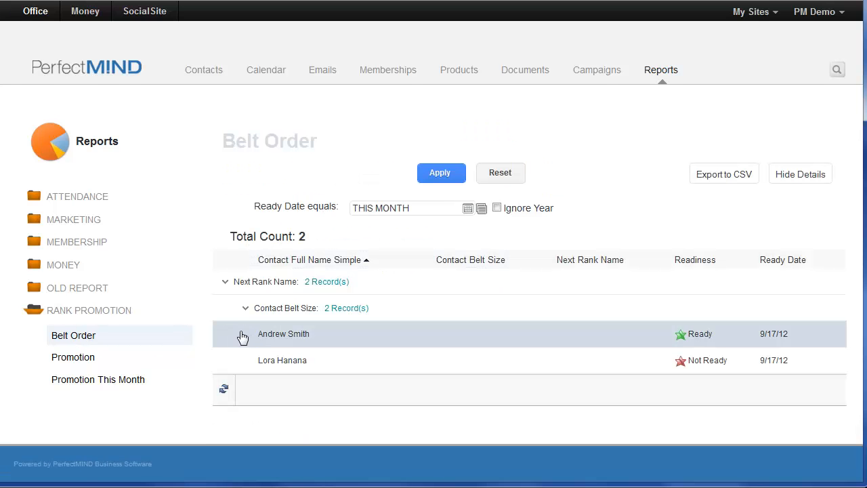
mouse_move(253, 347)
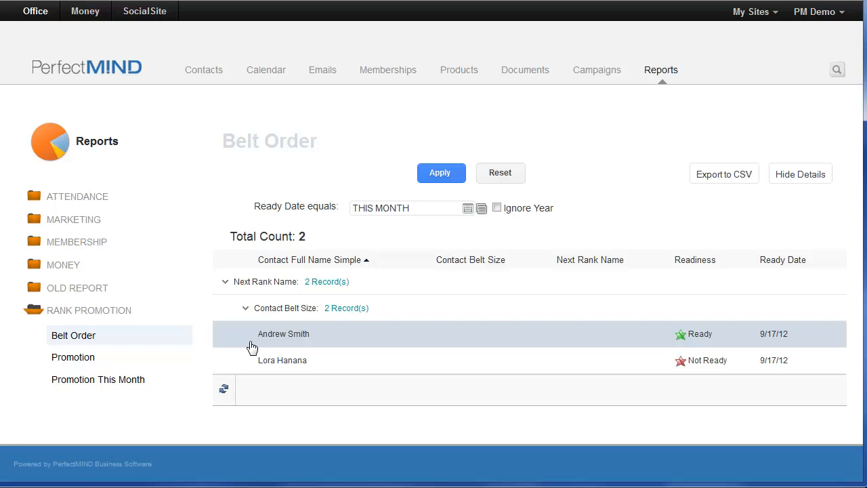
mouse_move(296, 349)
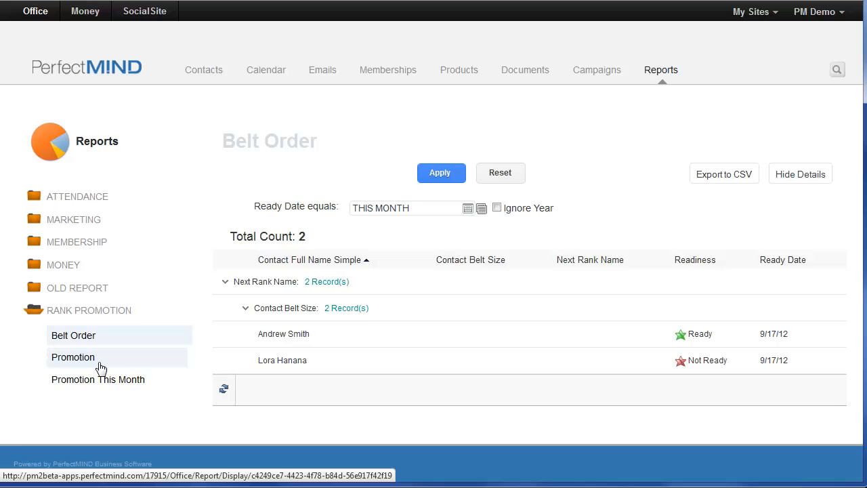
mouse_move(88, 362)
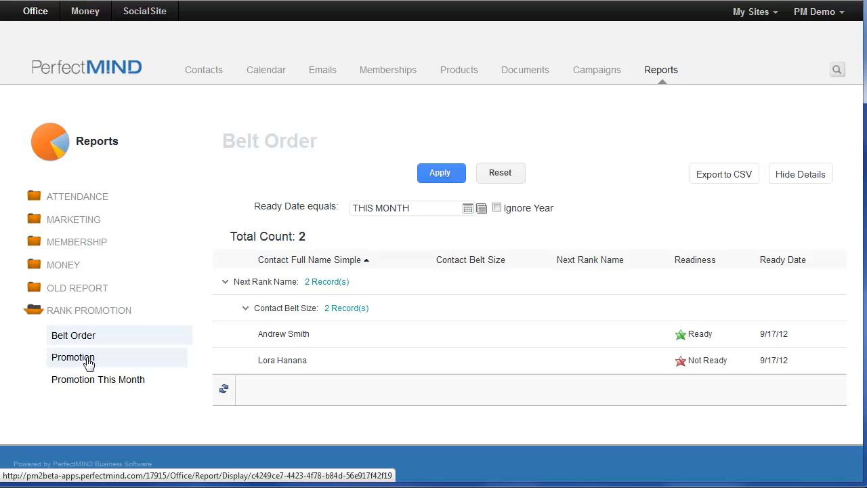